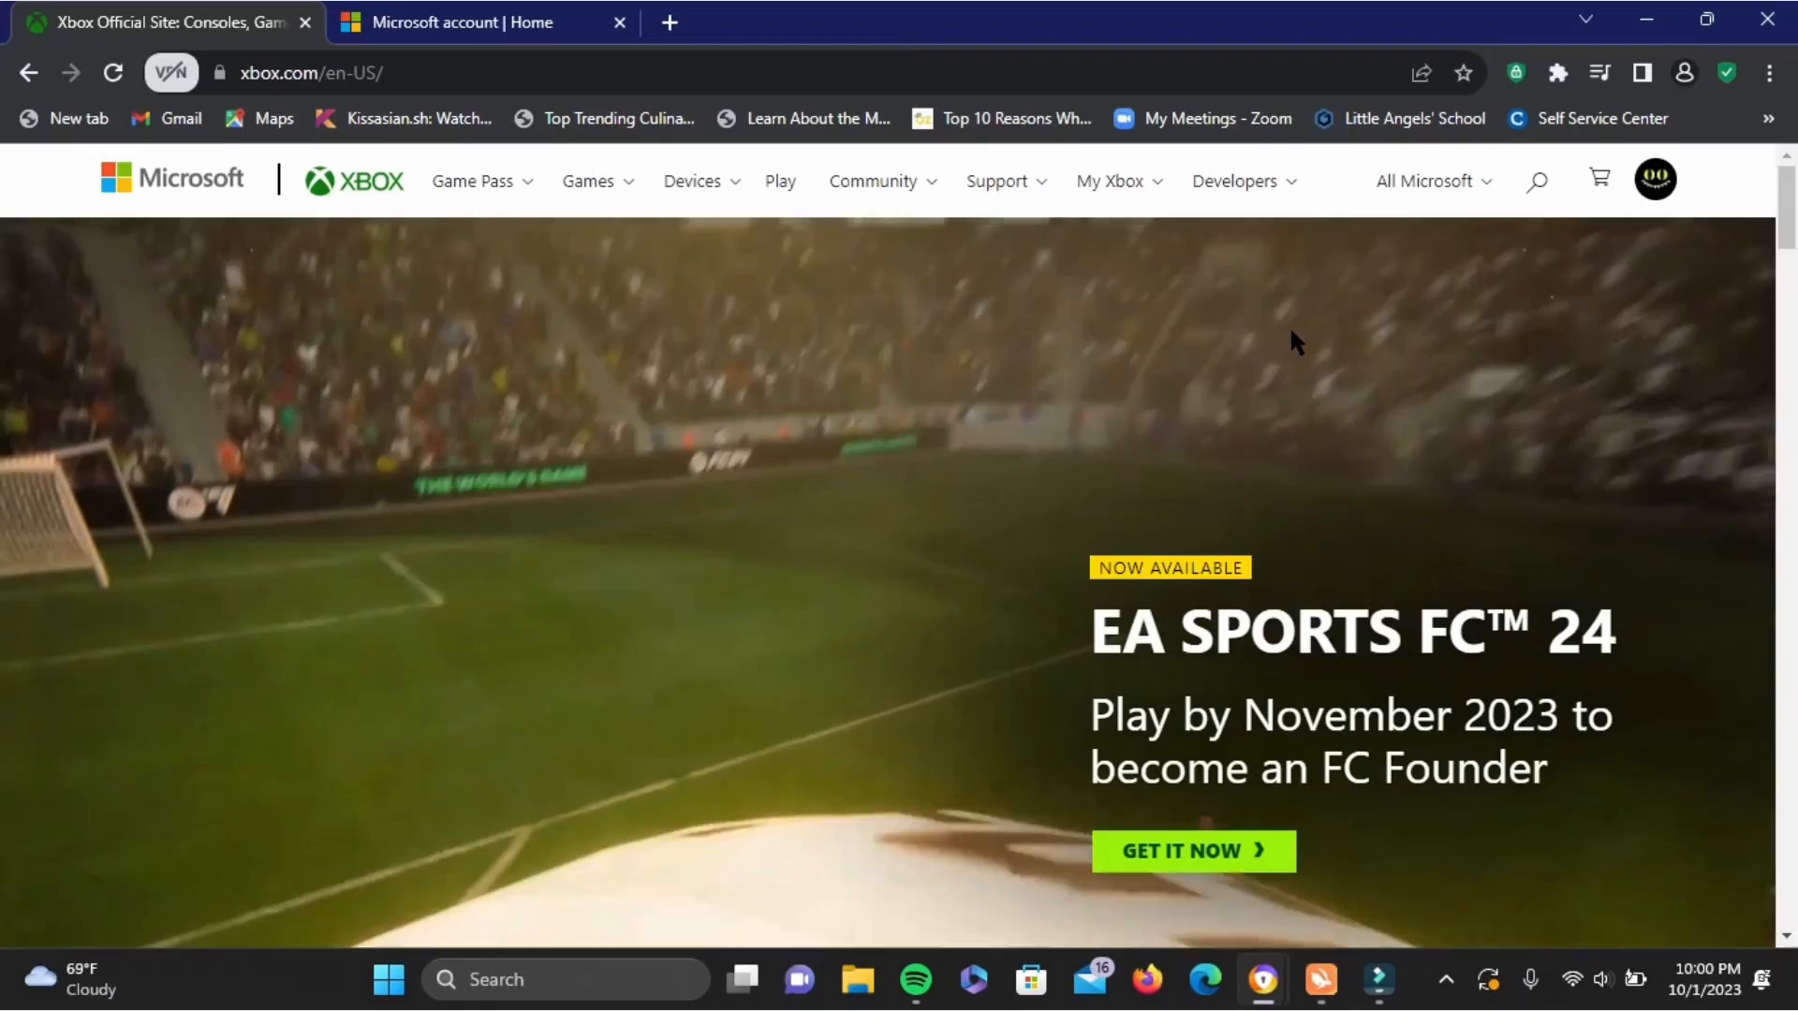
{"action": "mouse_move", "coordinate": [1598, 179]}
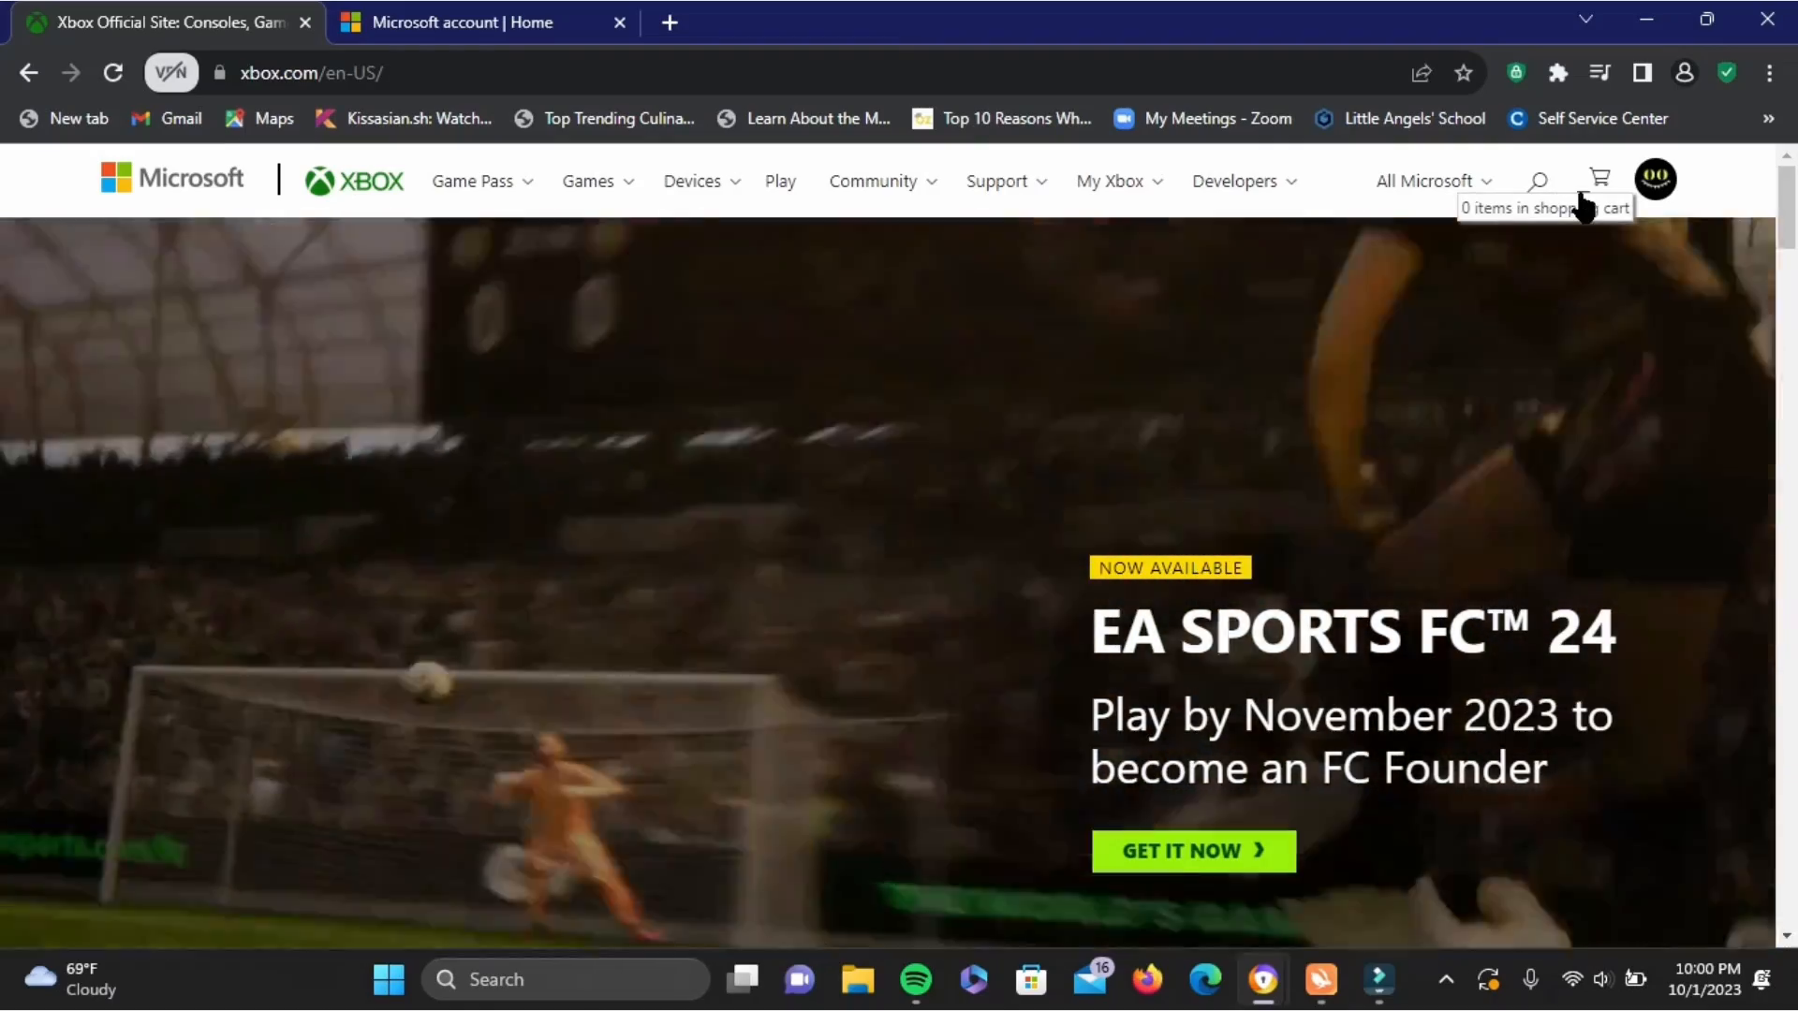
Open the xbox.com account flyout from the profile avatar at top right
{"action": "left_click", "coordinate": [1655, 180]}
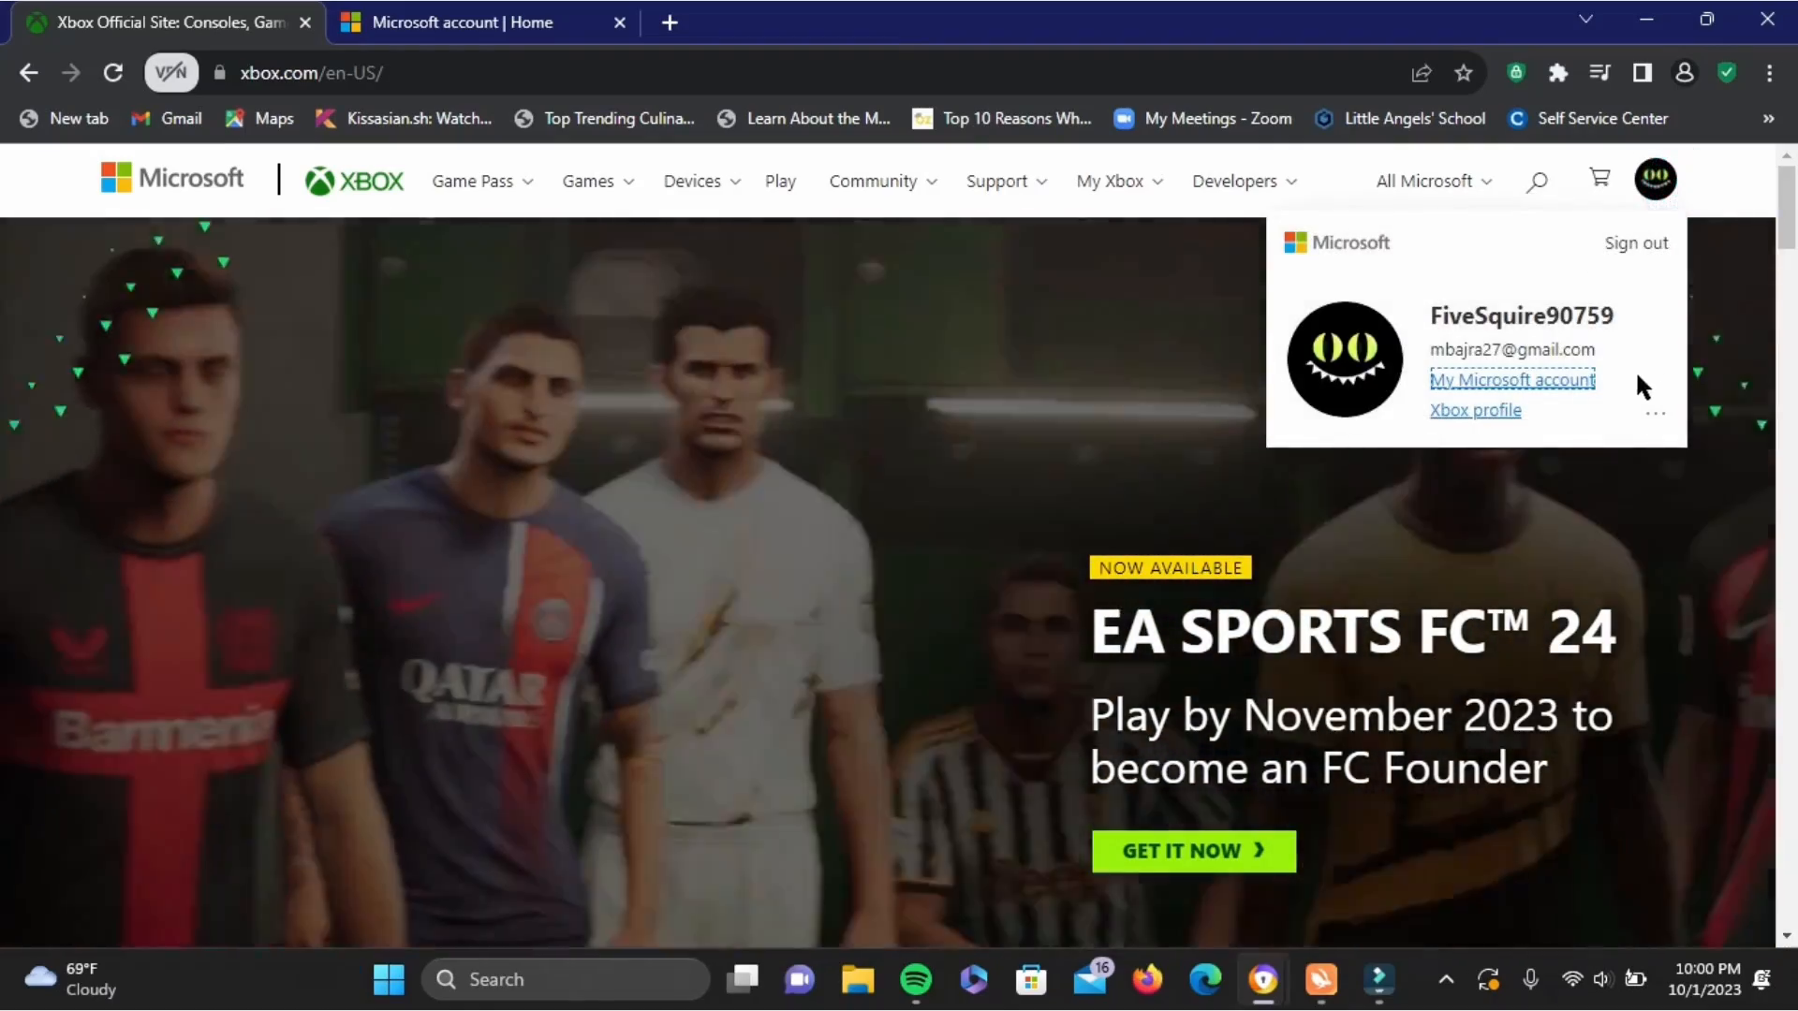
{"action": "mouse_move", "coordinate": [1511, 379]}
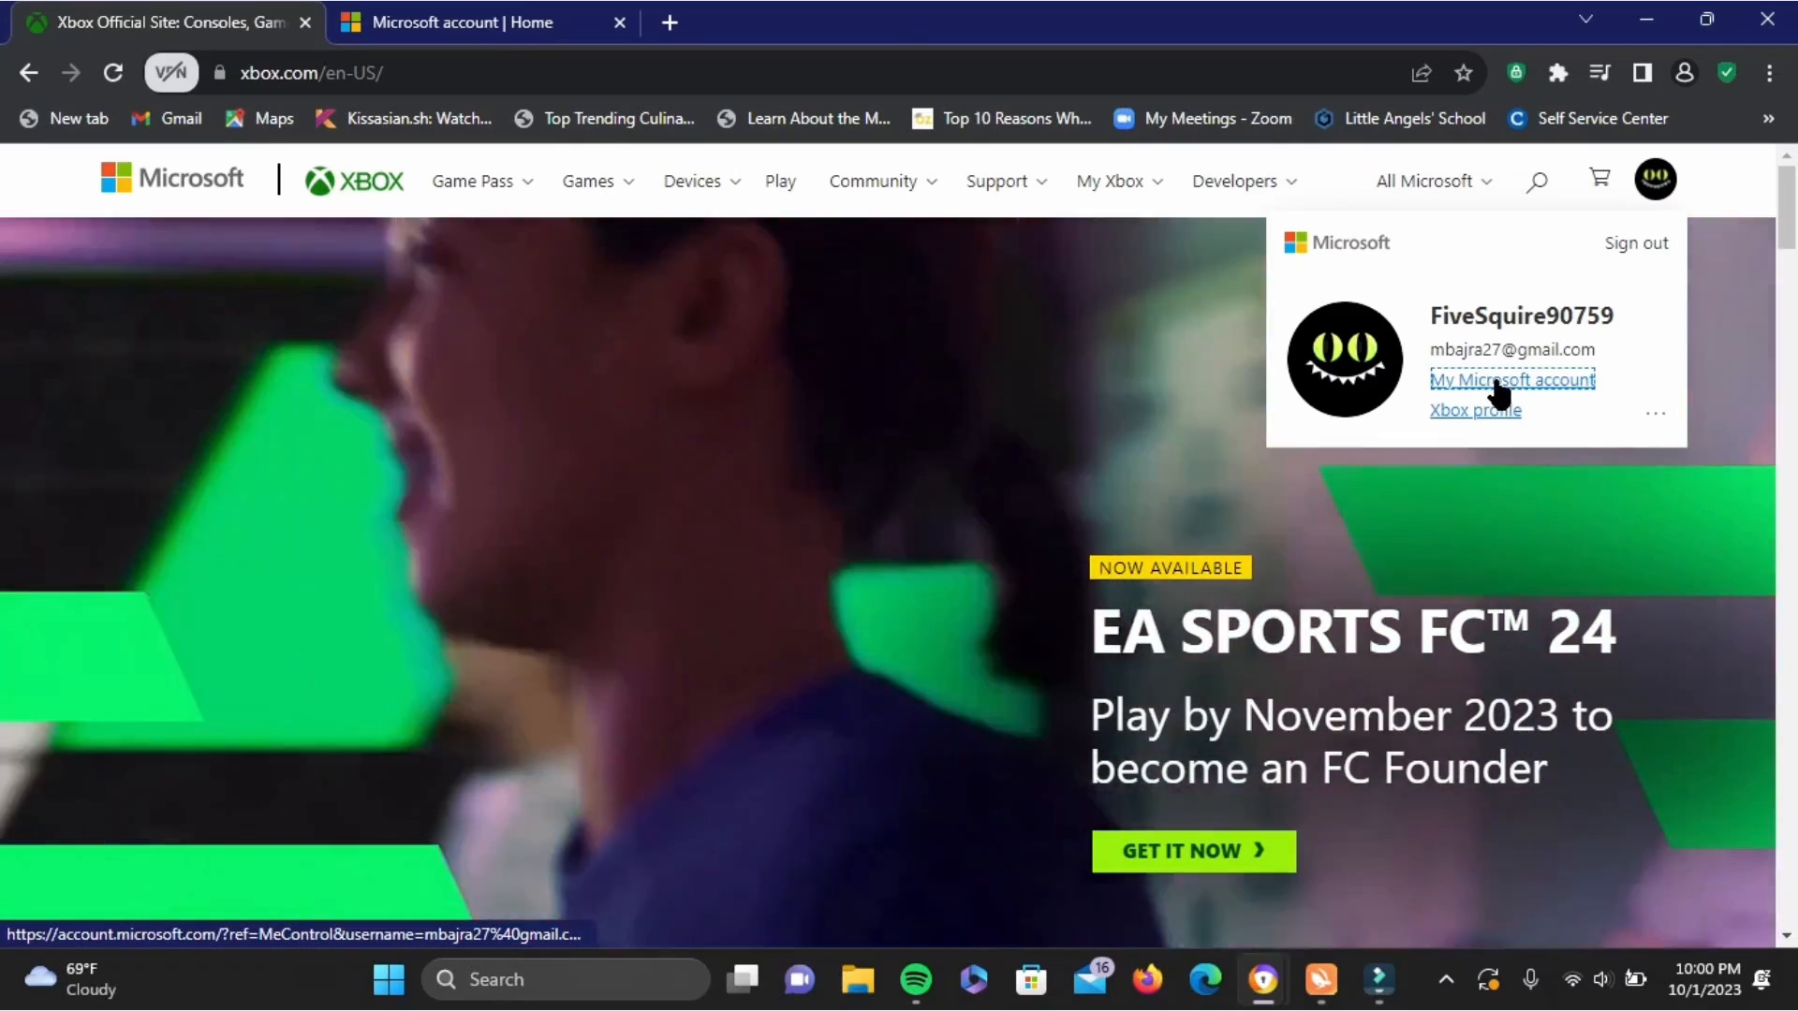
From Microsoft account home, open Your info and choose Close account under Account info
{"action": "left_click", "coordinate": [1511, 379]}
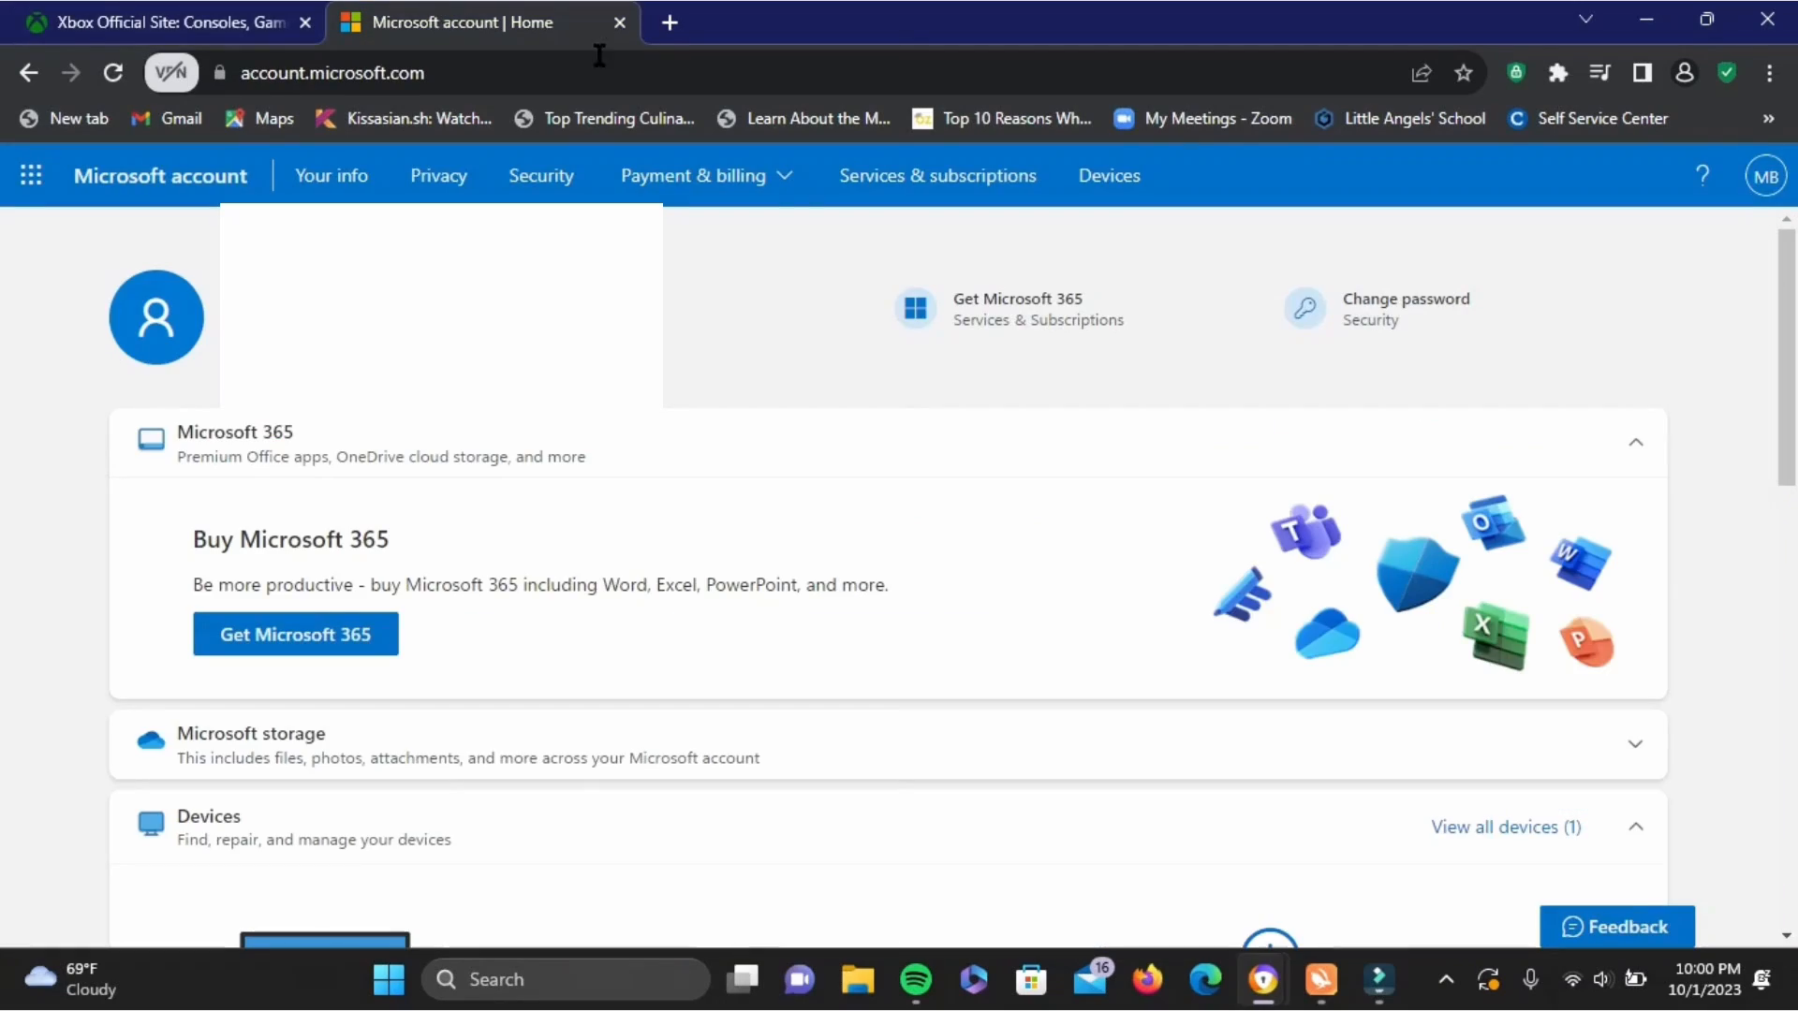
{"action": "mouse_move", "coordinate": [155, 318]}
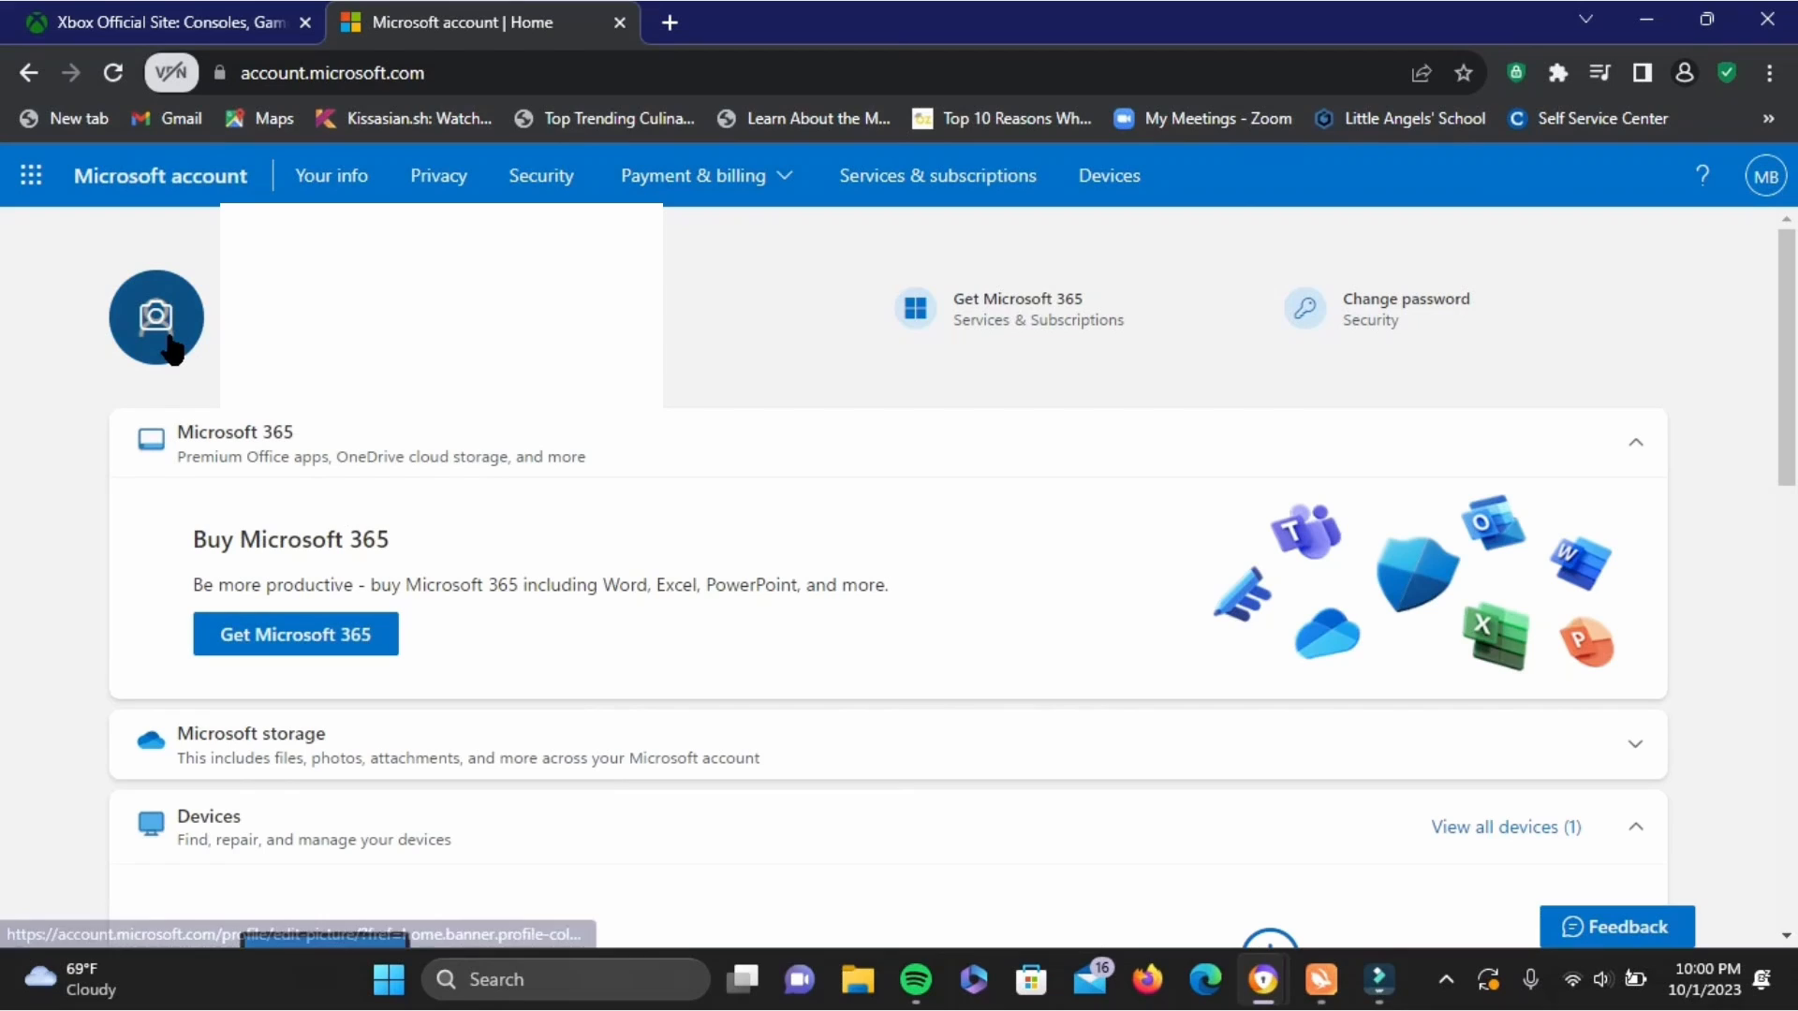
{"action": "left_click", "coordinate": [156, 318]}
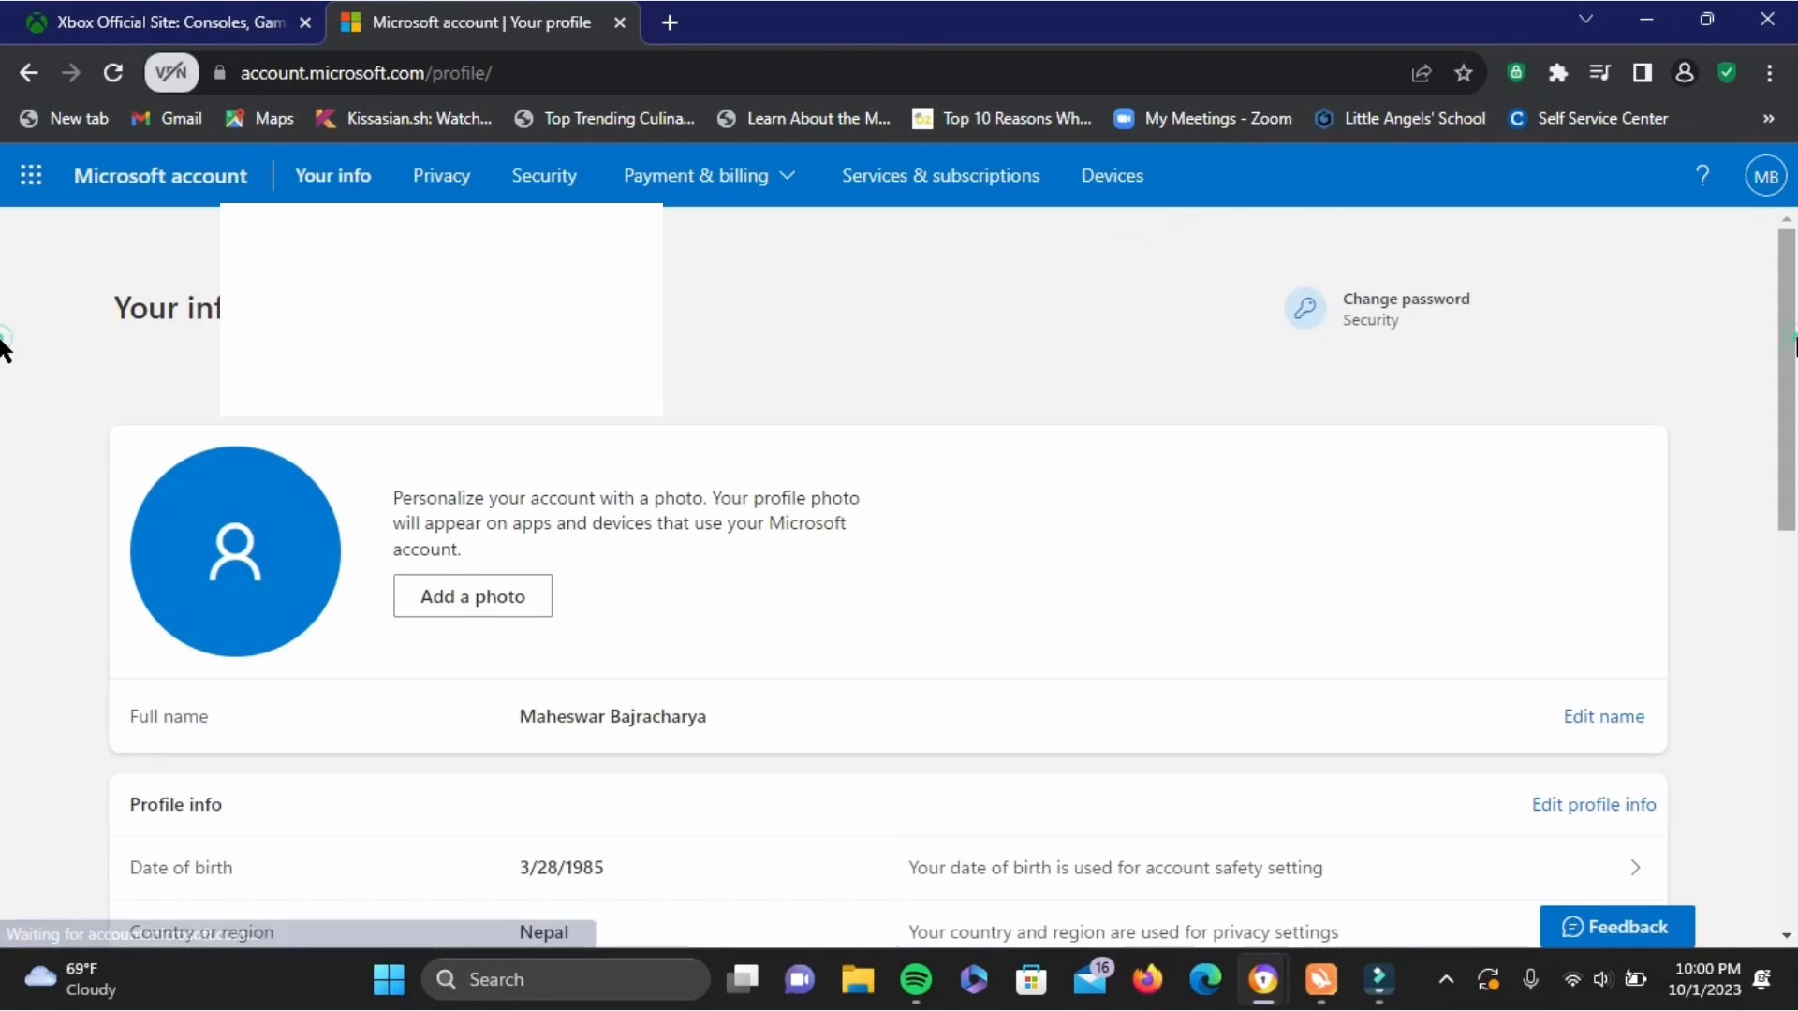
{"action": "scroll", "scroll_direction": "down", "scroll_amount": 3}
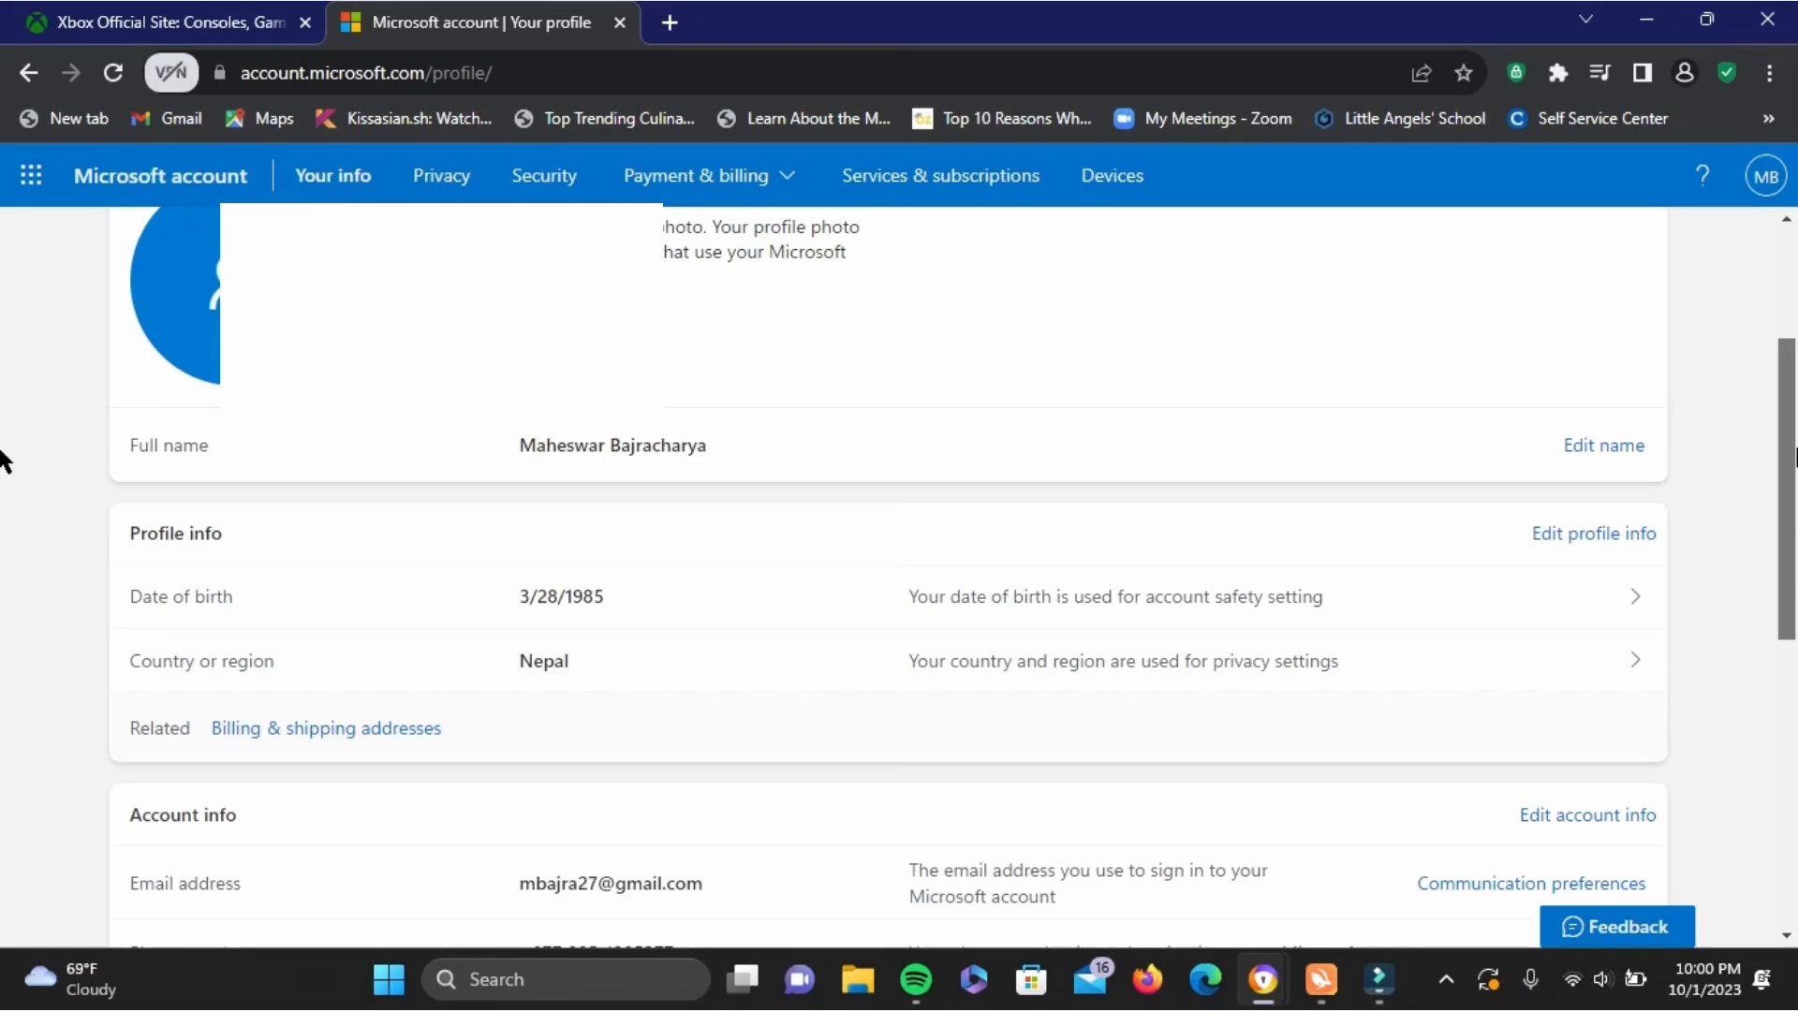
{"action": "scroll", "scroll_direction": "down", "scroll_amount": 3}
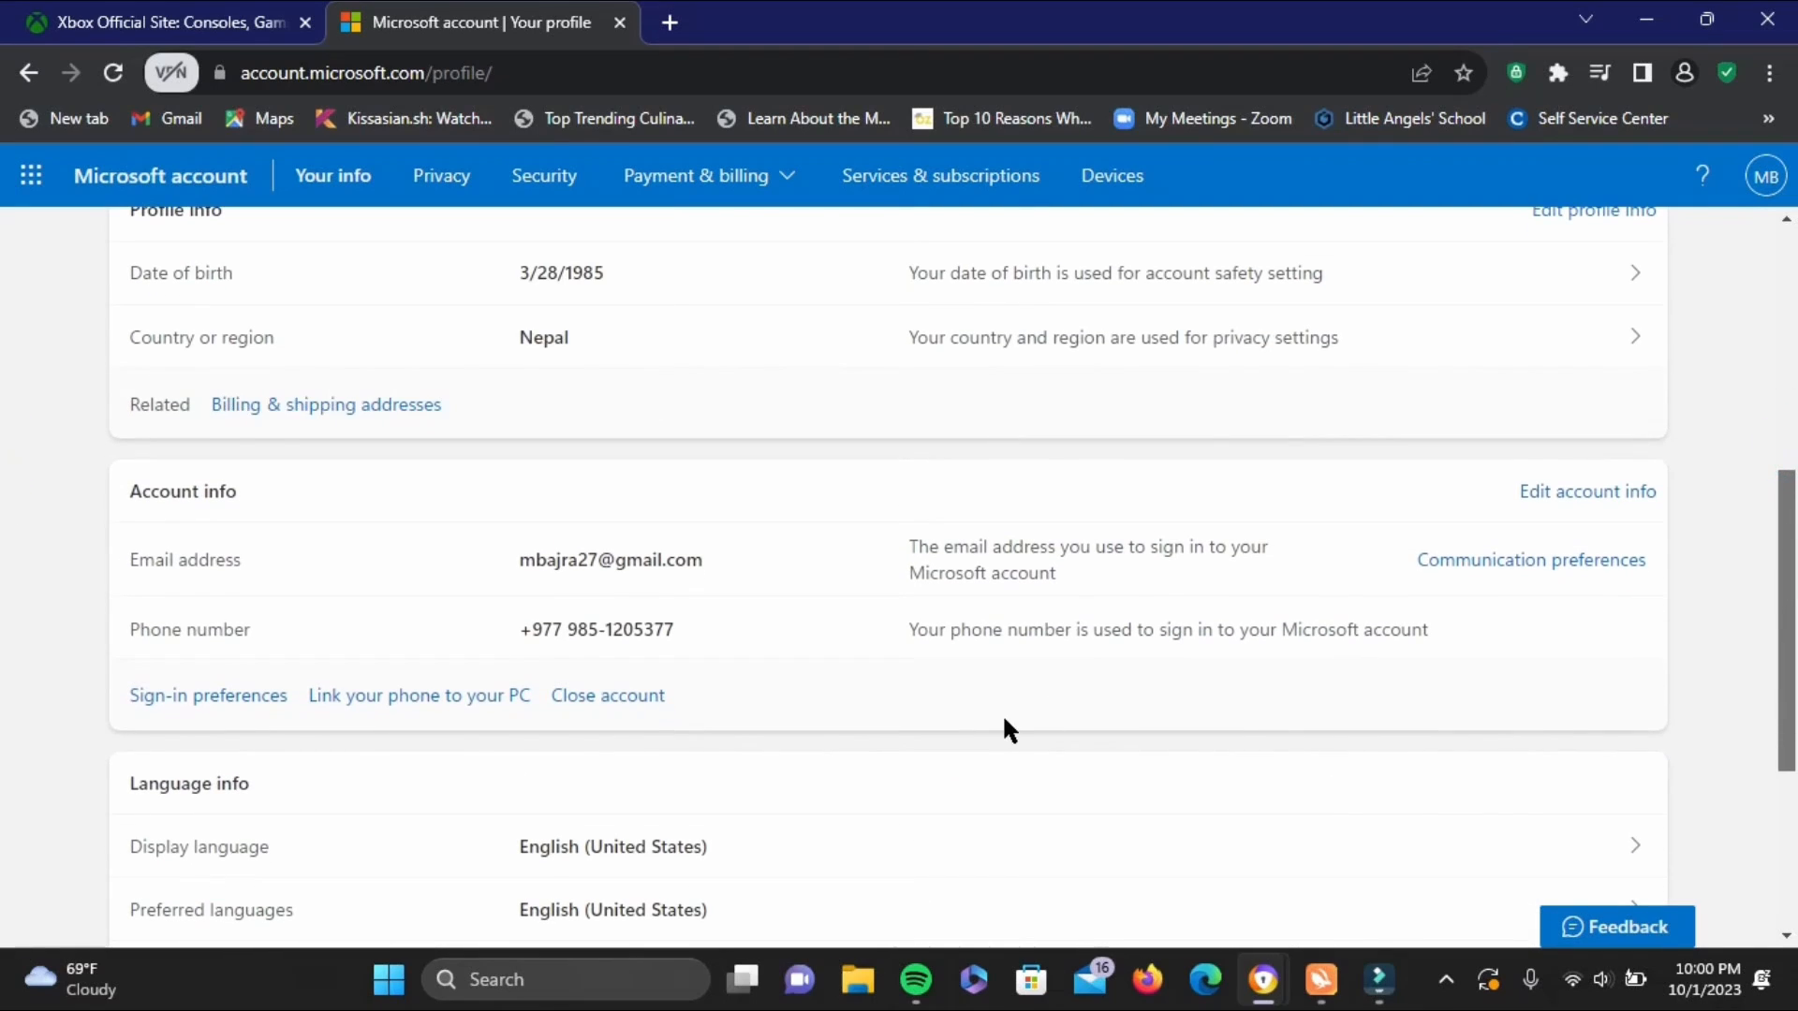
{"action": "left_click", "coordinate": [607, 695]}
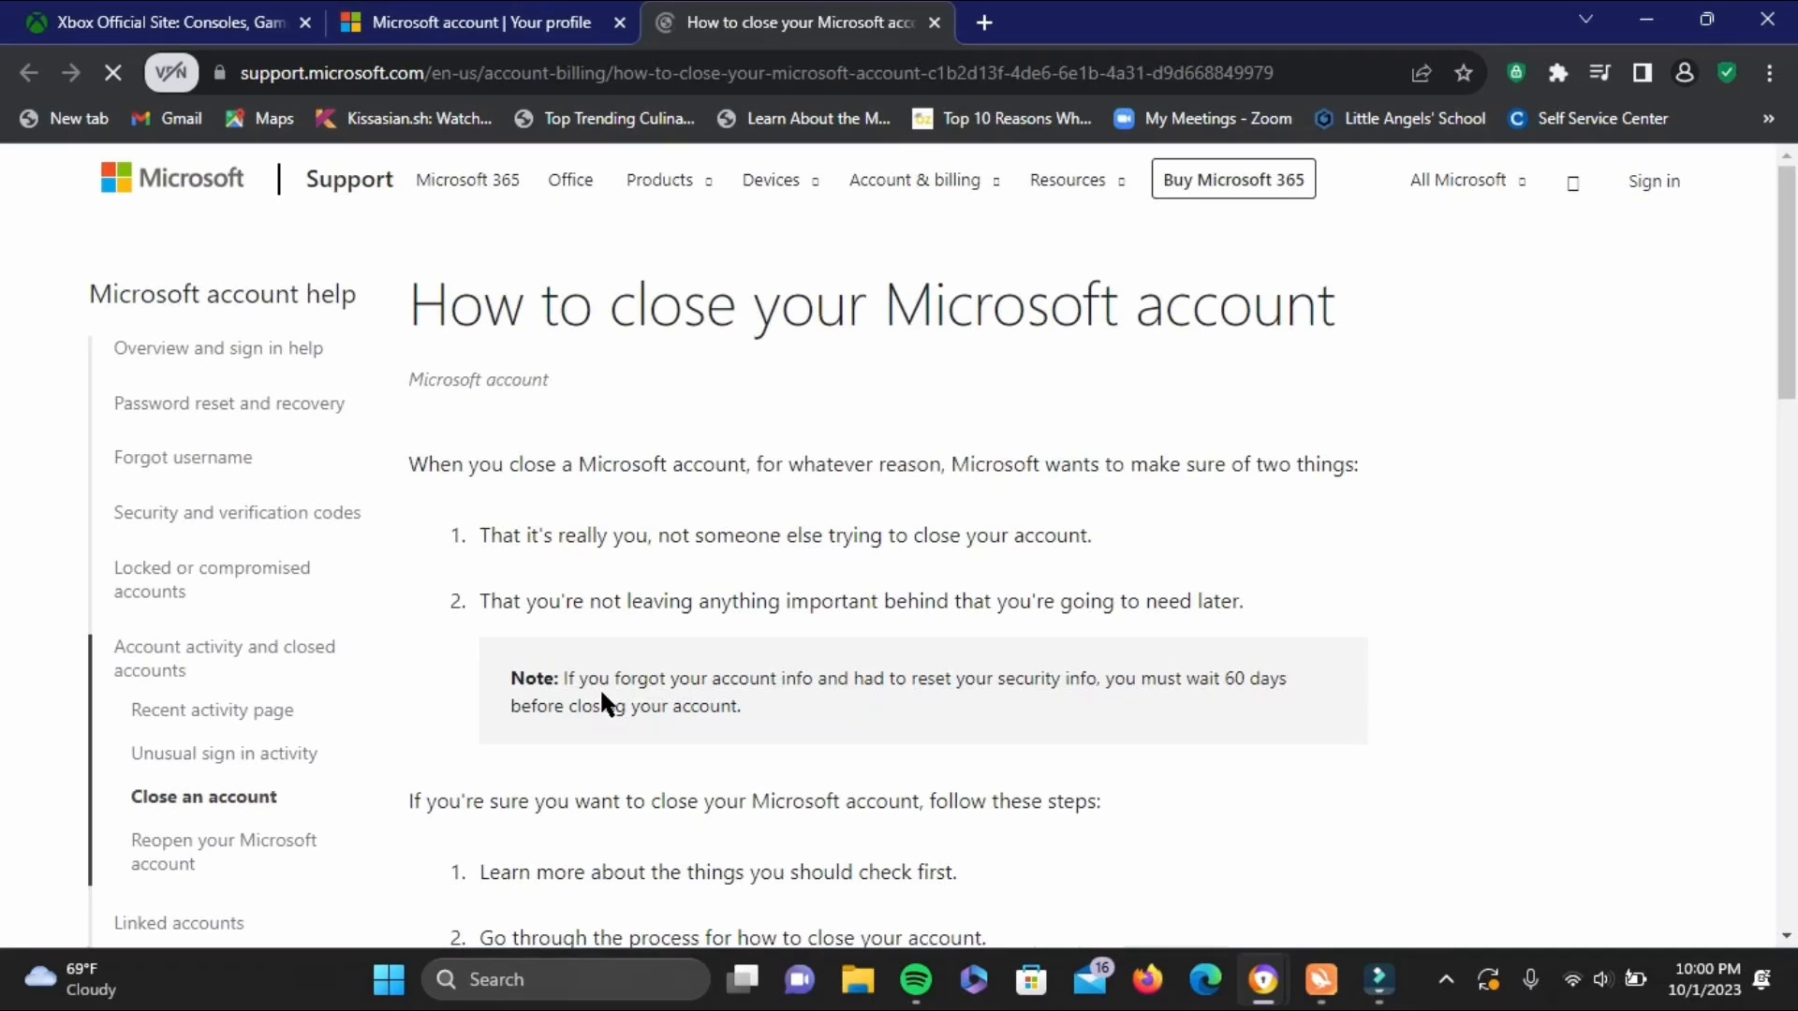
Continue from the 'How to close your Microsoft account' article to Contact Support
{"action": "scroll", "scroll_direction": "down", "scroll_amount": 3}
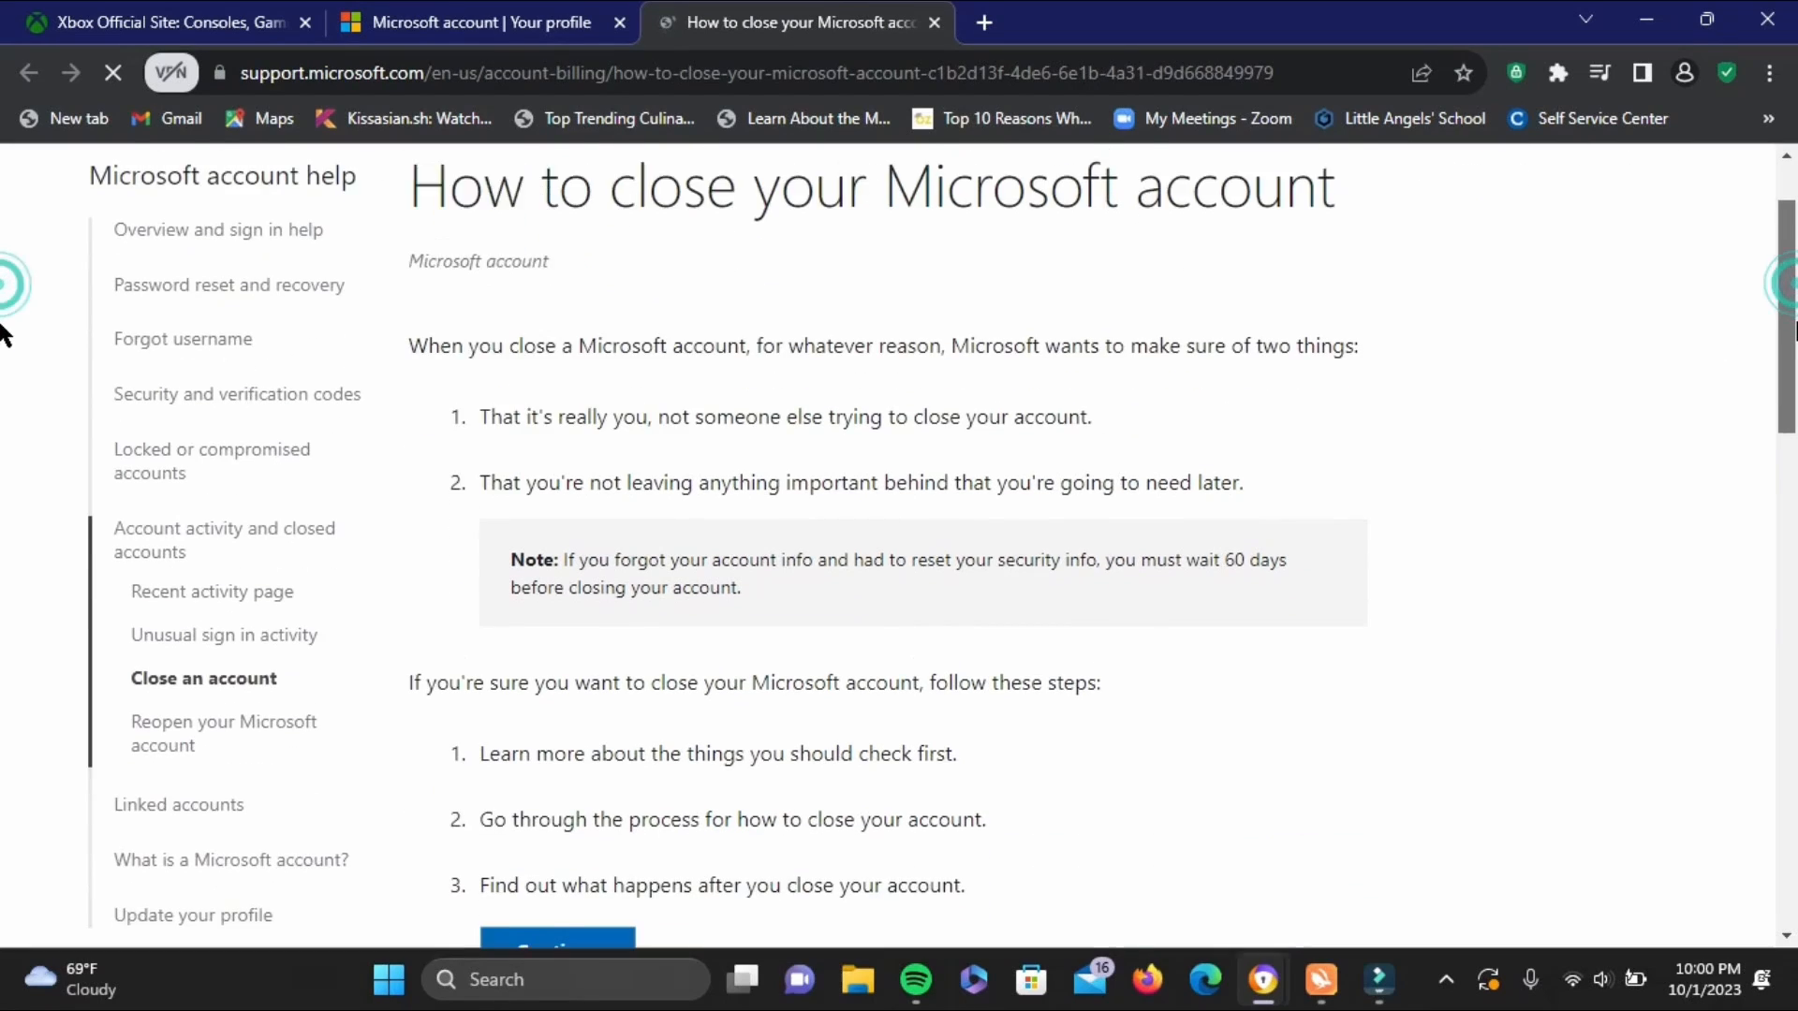
{"action": "scroll", "scroll_direction": "down", "scroll_amount": 3}
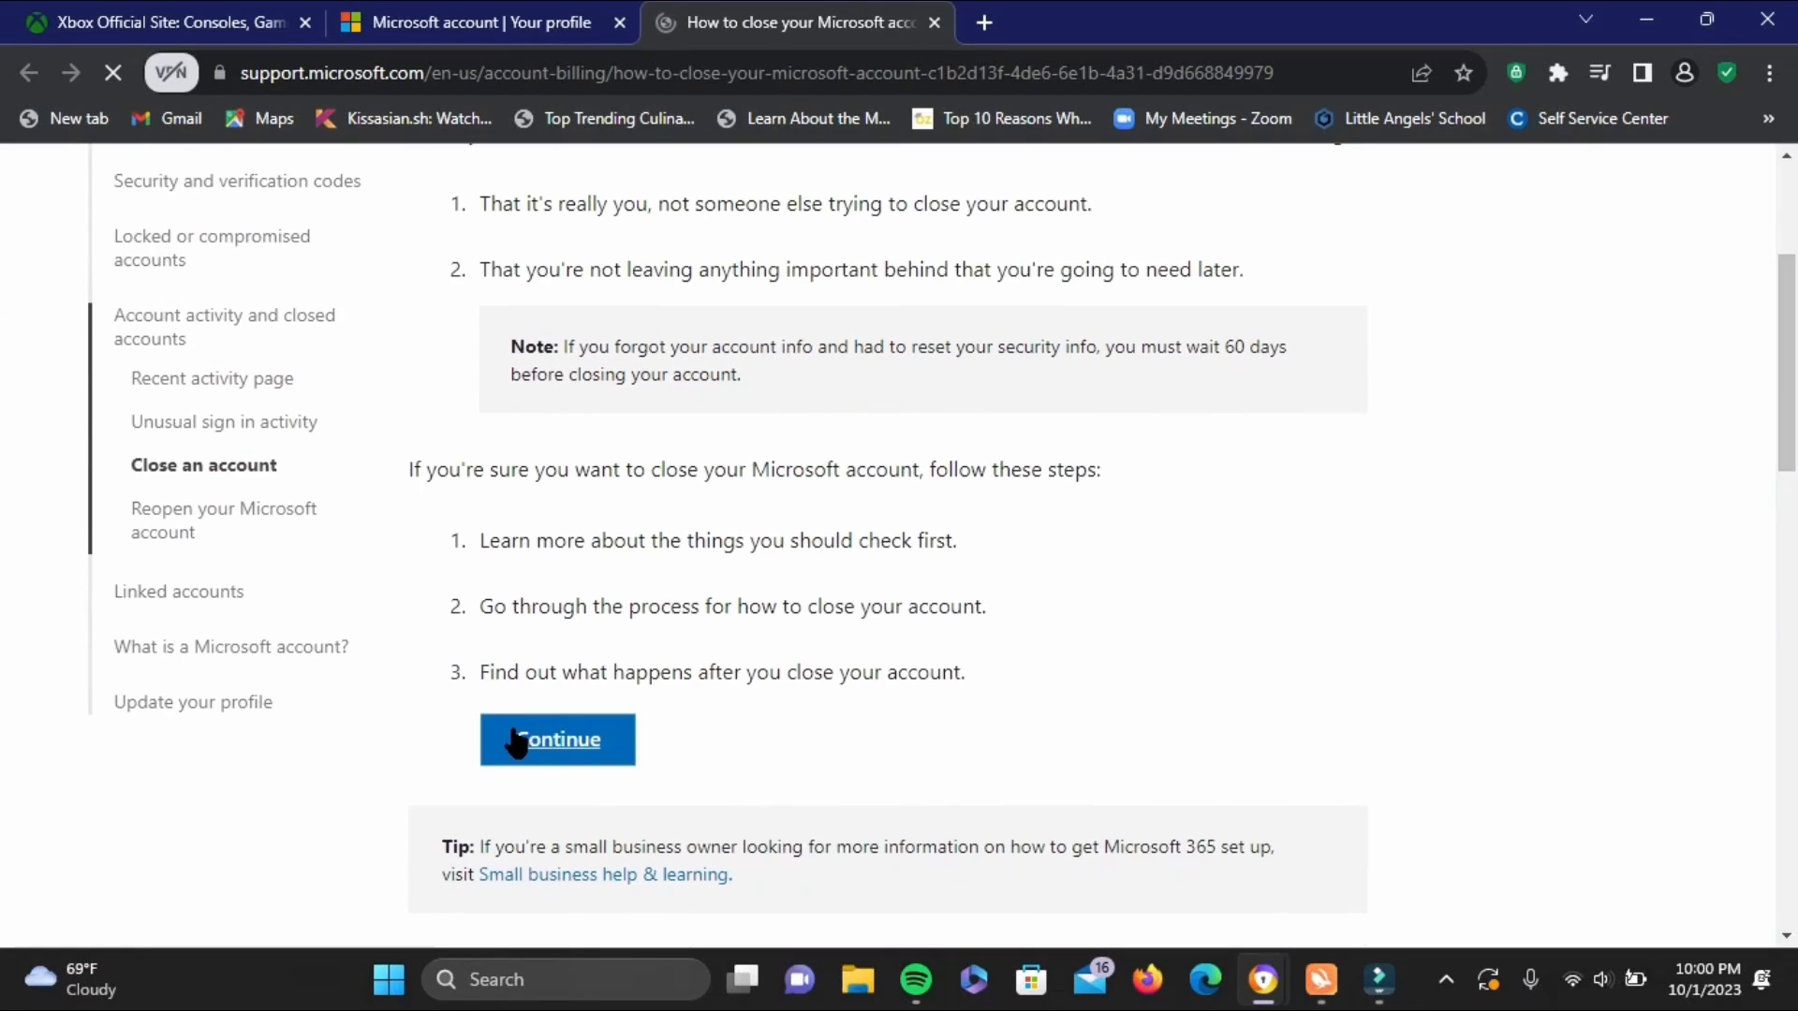
{"action": "left_click", "coordinate": [557, 739]}
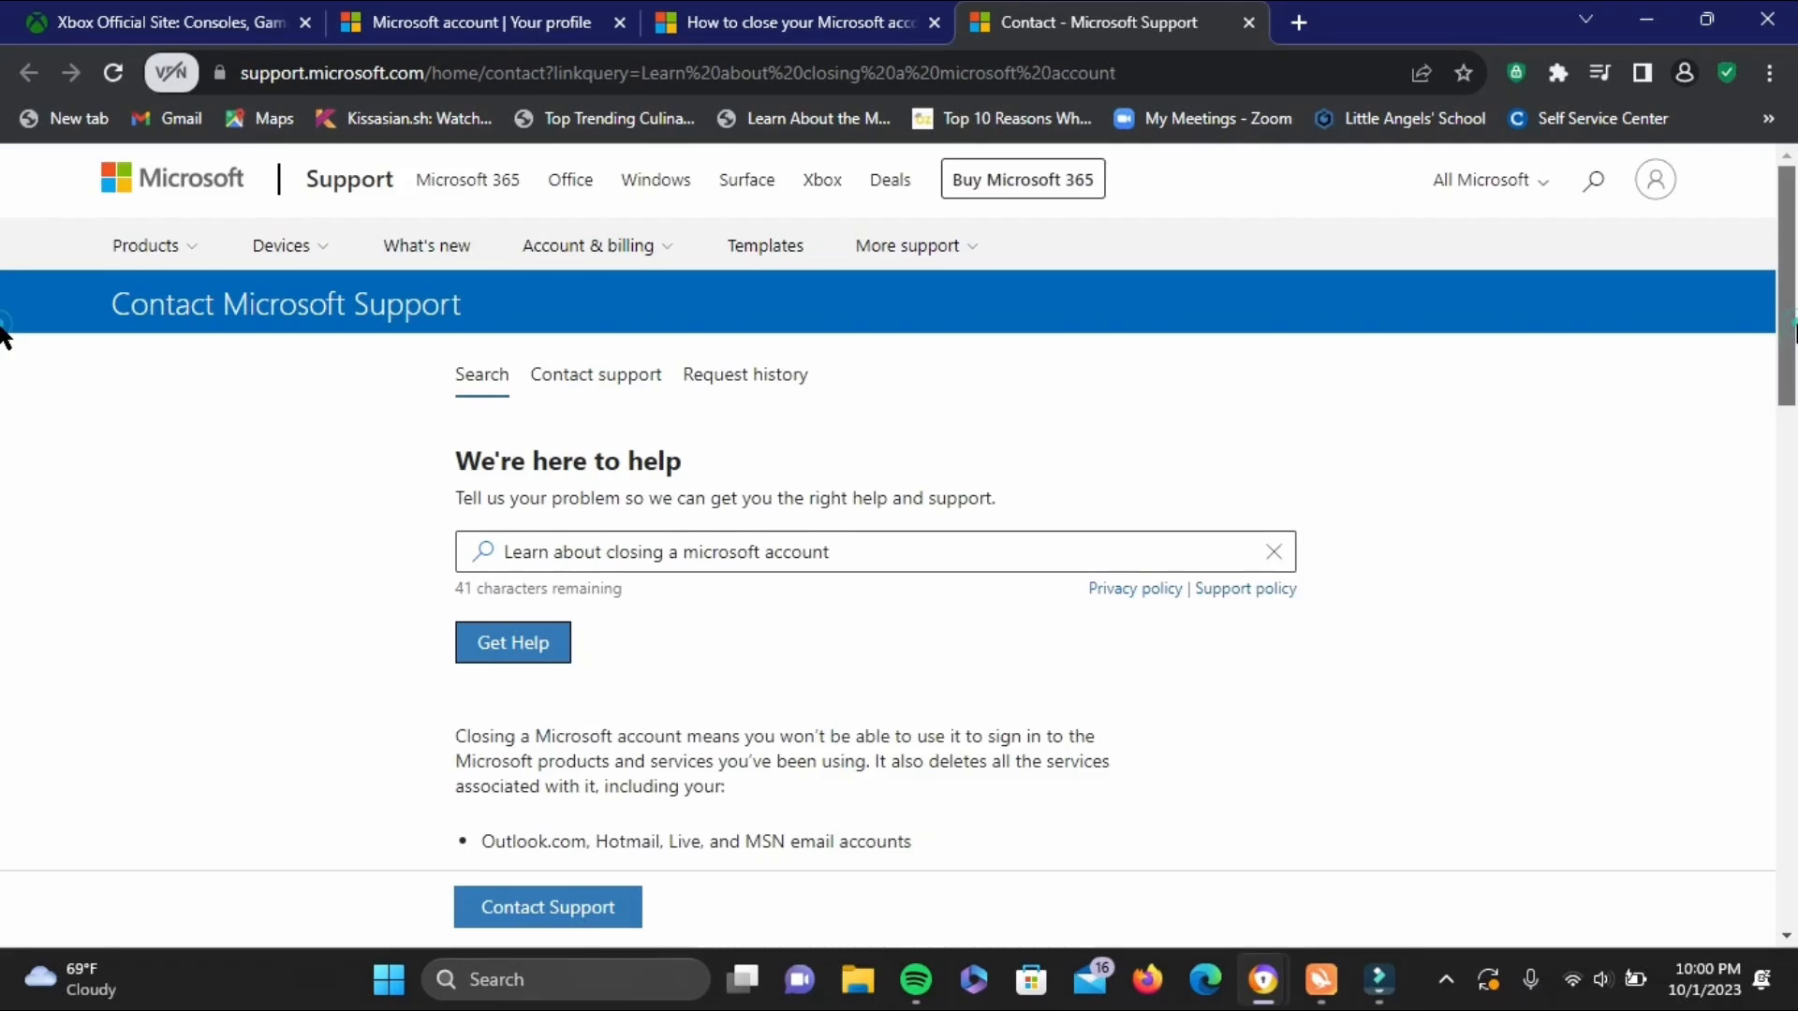
Scroll past the seven-step checklist and follow the 'Close your account' link
{"action": "scroll", "scroll_direction": "down", "scroll_amount": 3}
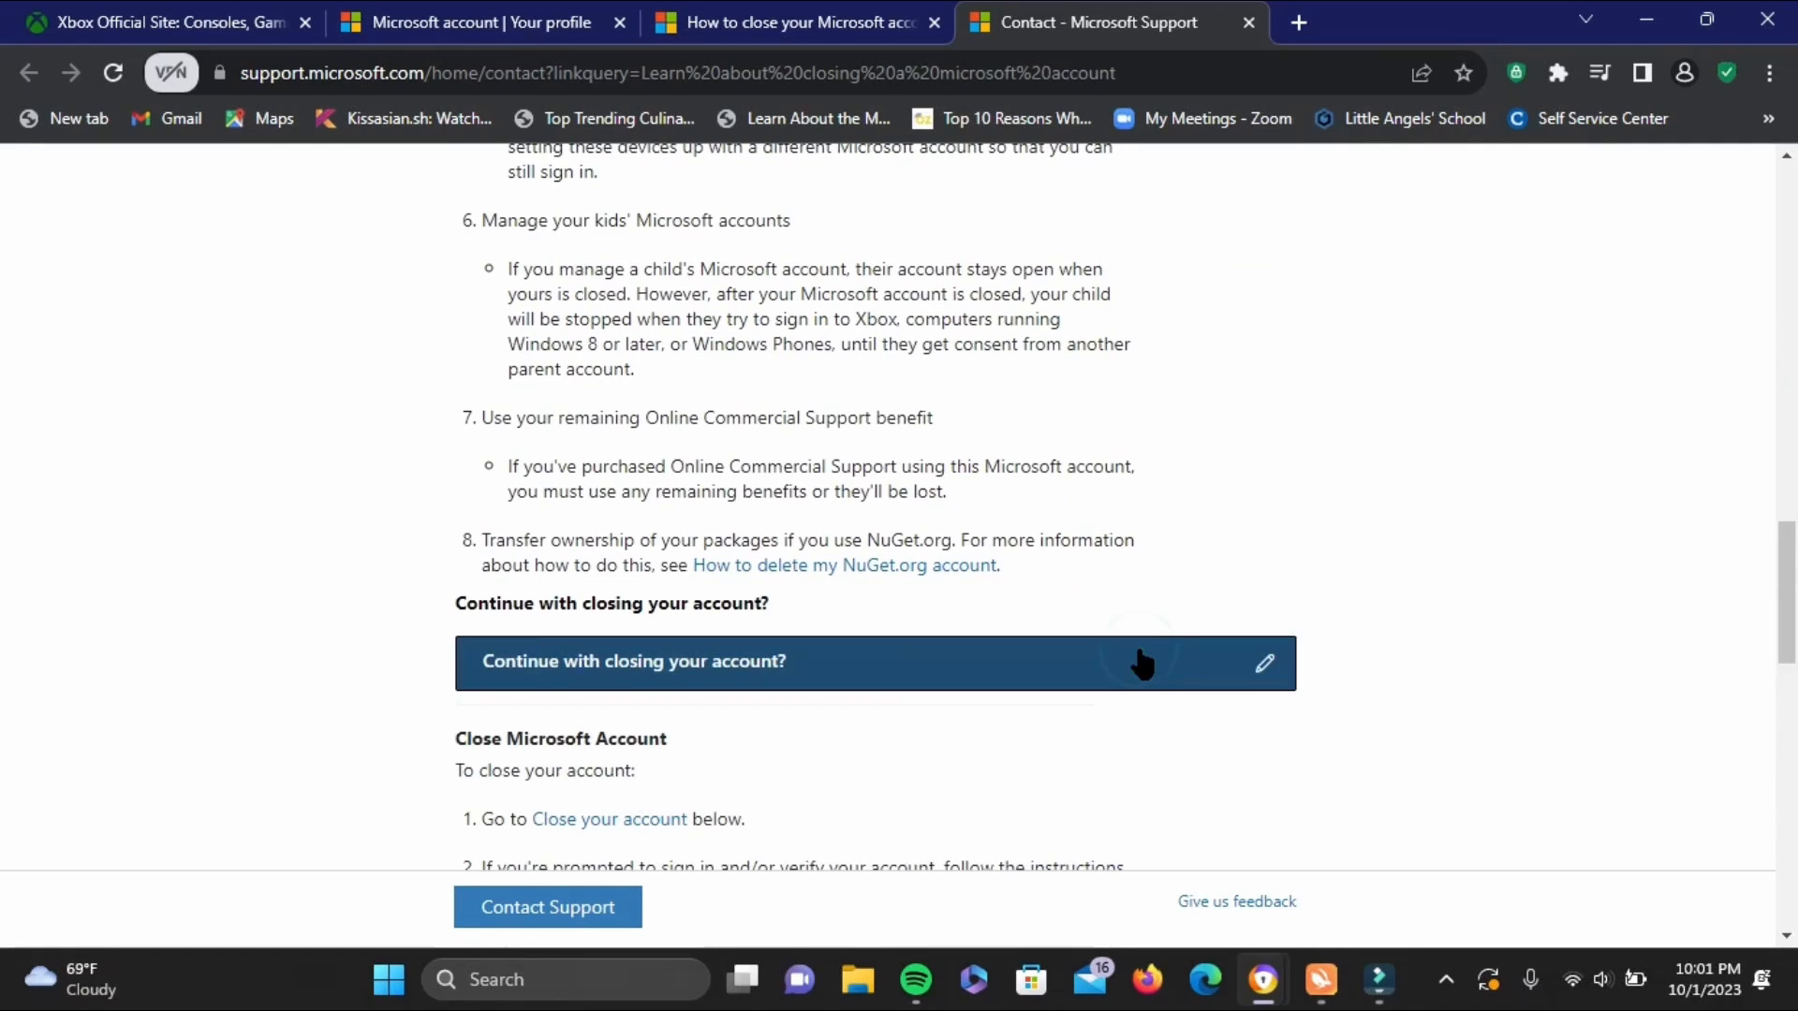
{"action": "scroll", "scroll_direction": "down", "scroll_amount": 3}
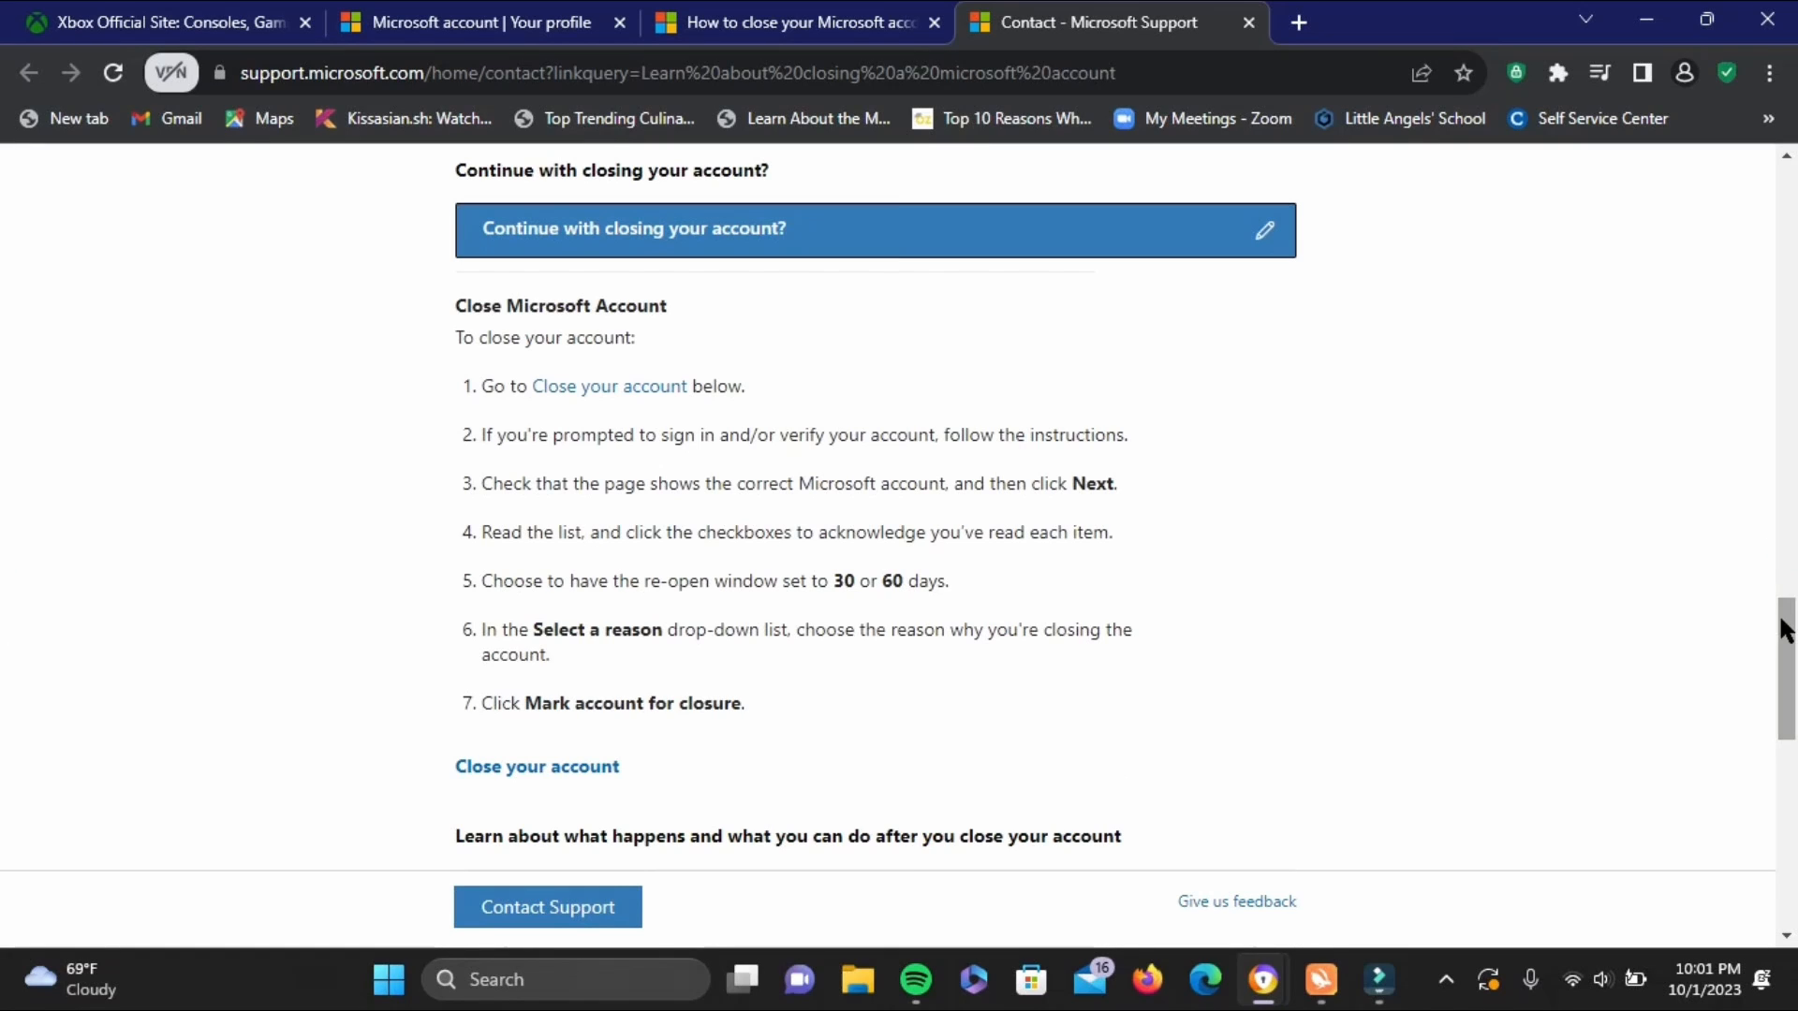
{"action": "left_click", "coordinate": [536, 766]}
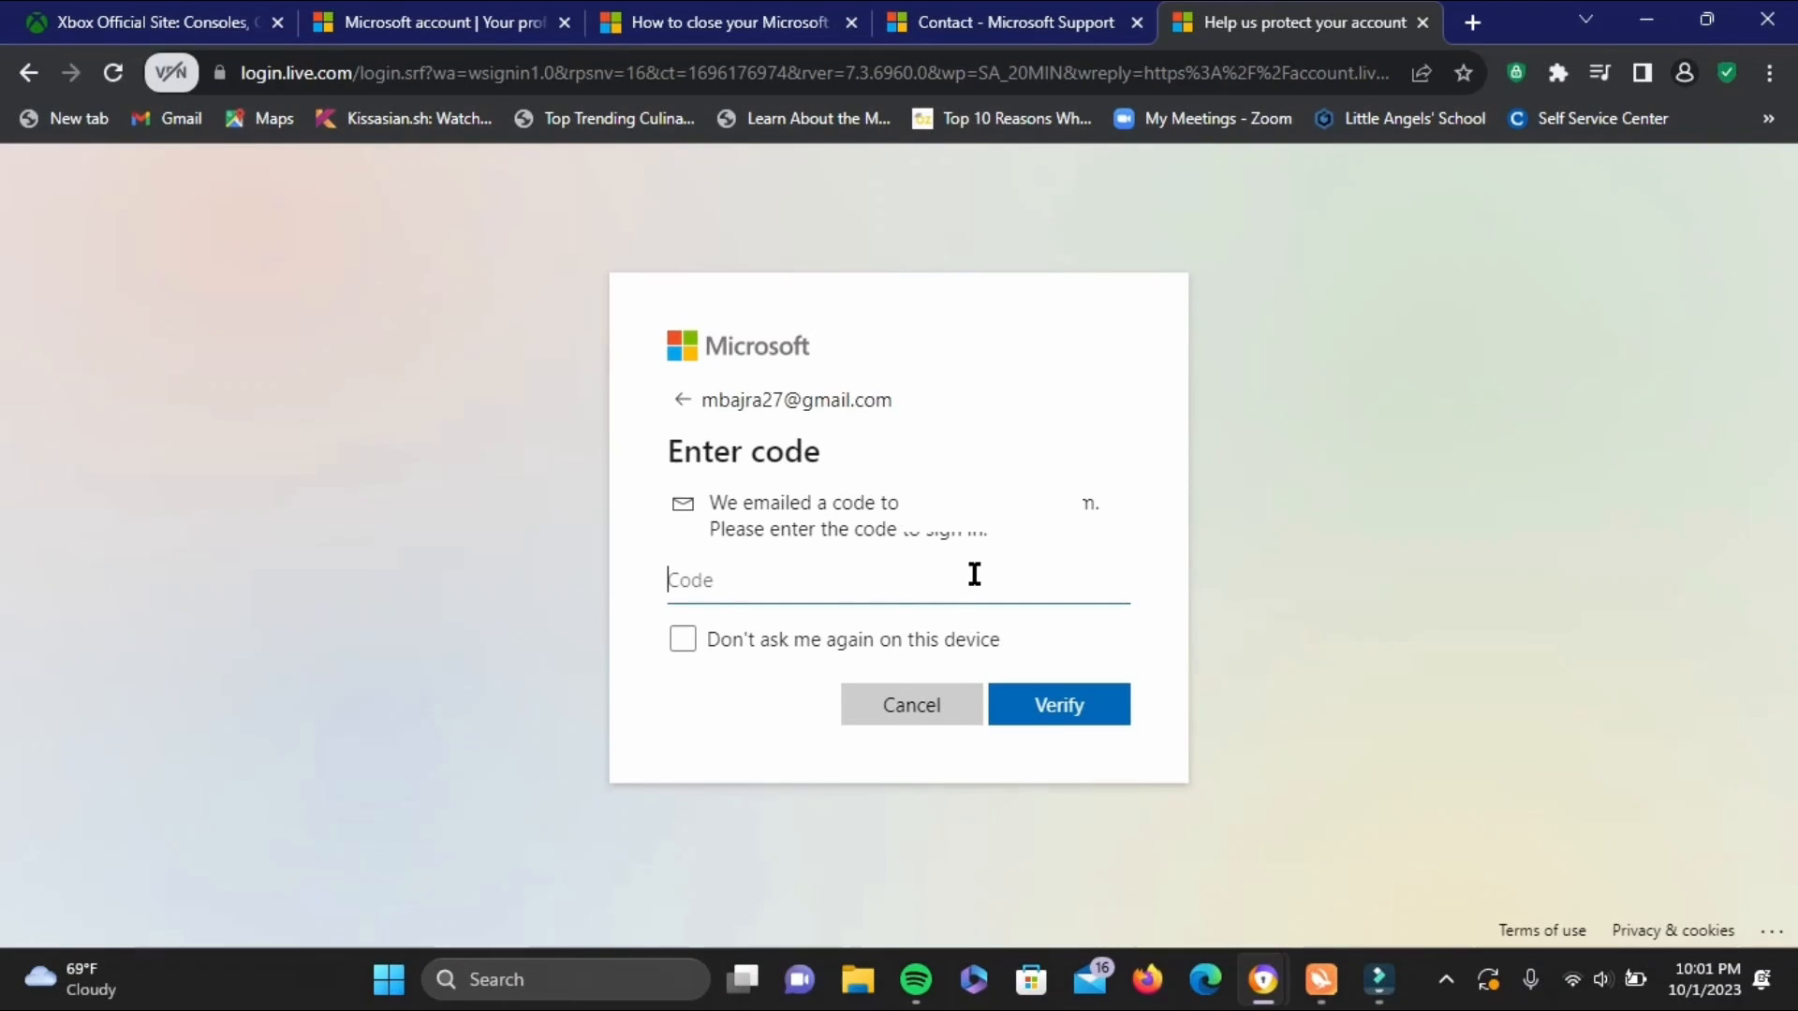
{"action": "mouse_move", "coordinate": [1038, 722]}
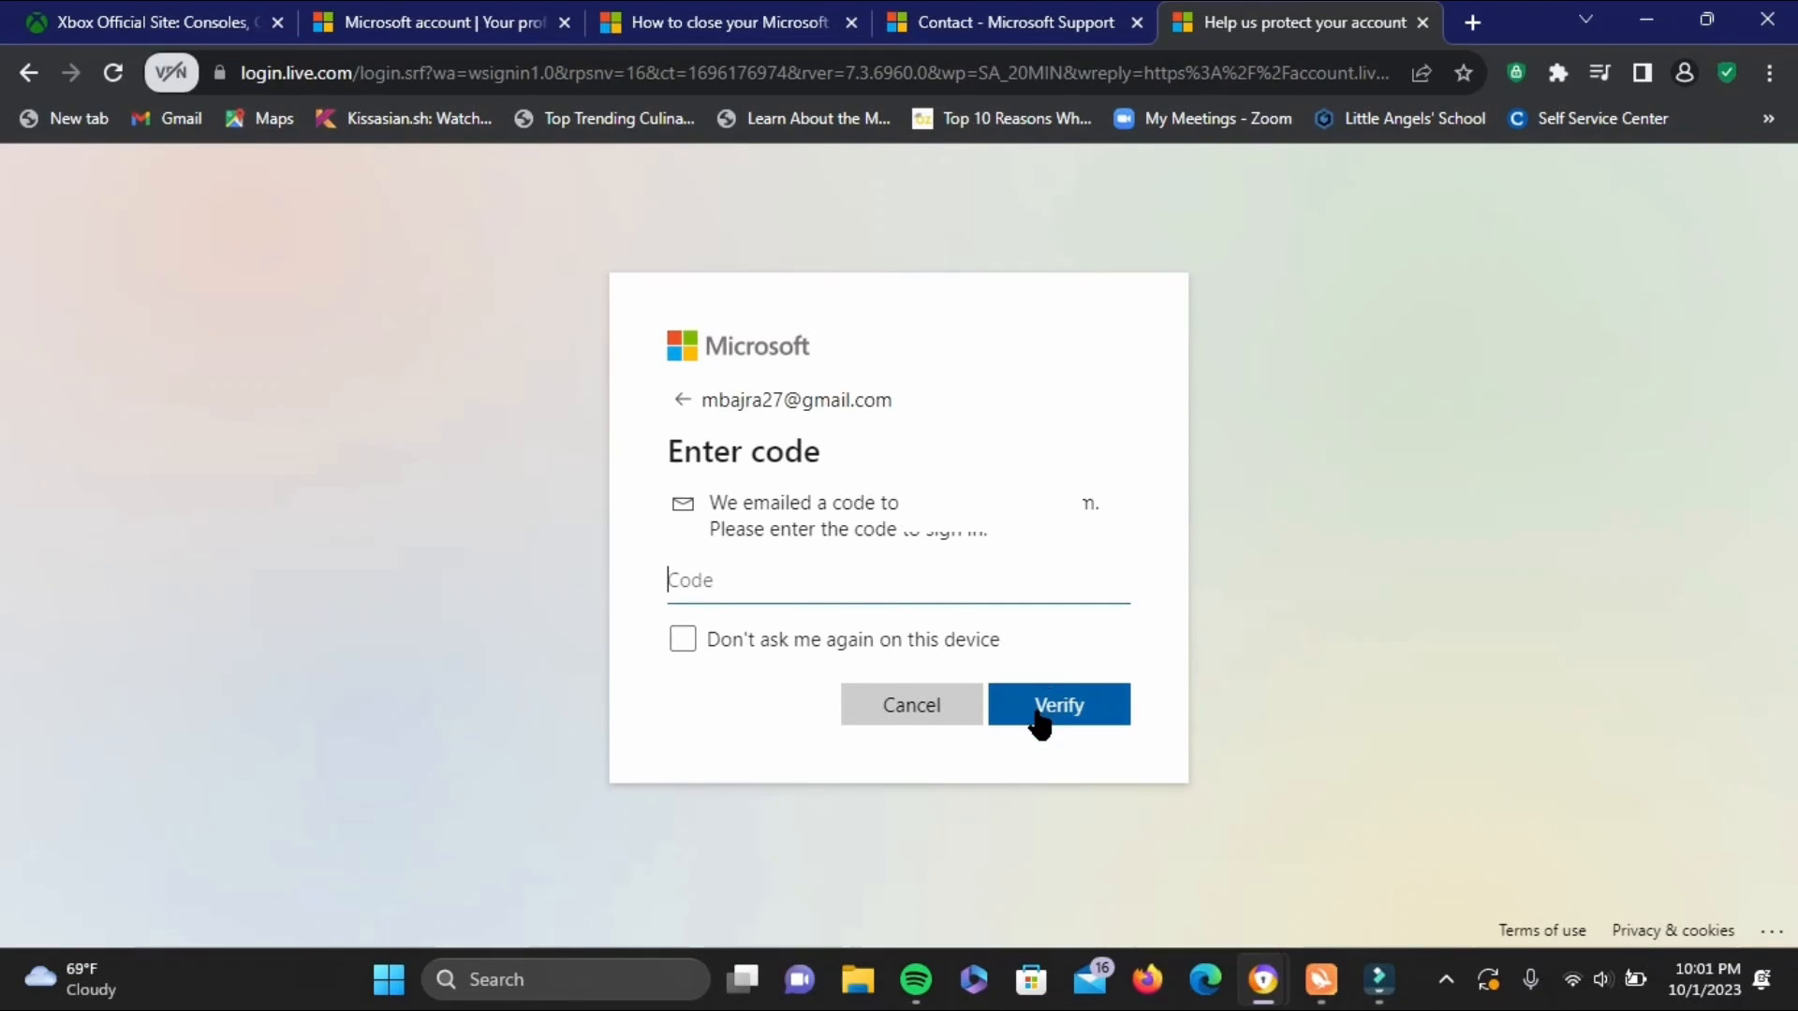